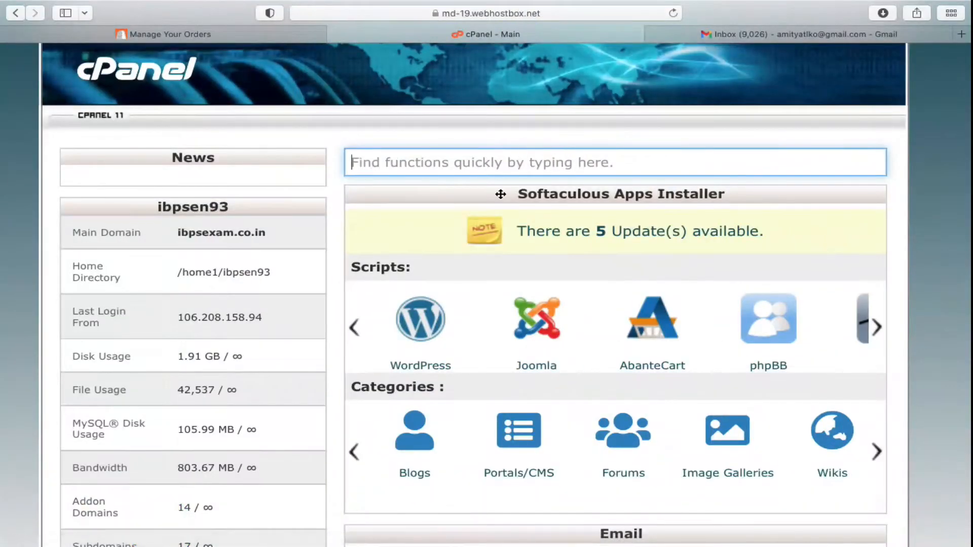
# - Open cPanel's Email Accounts page and scroll through the existing mailboxes and their storage usage
pyautogui.scroll(-3)
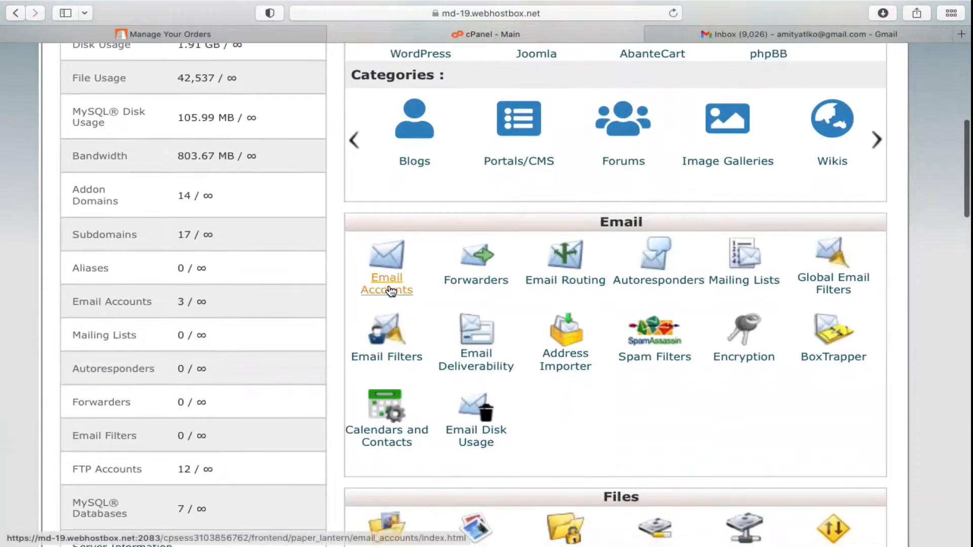
pyautogui.click(386, 284)
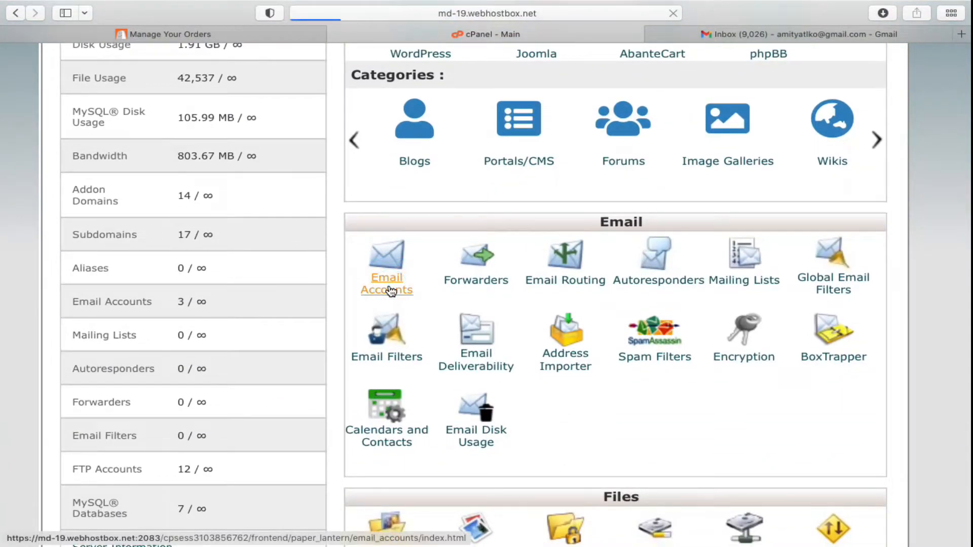
pyautogui.click(386, 263)
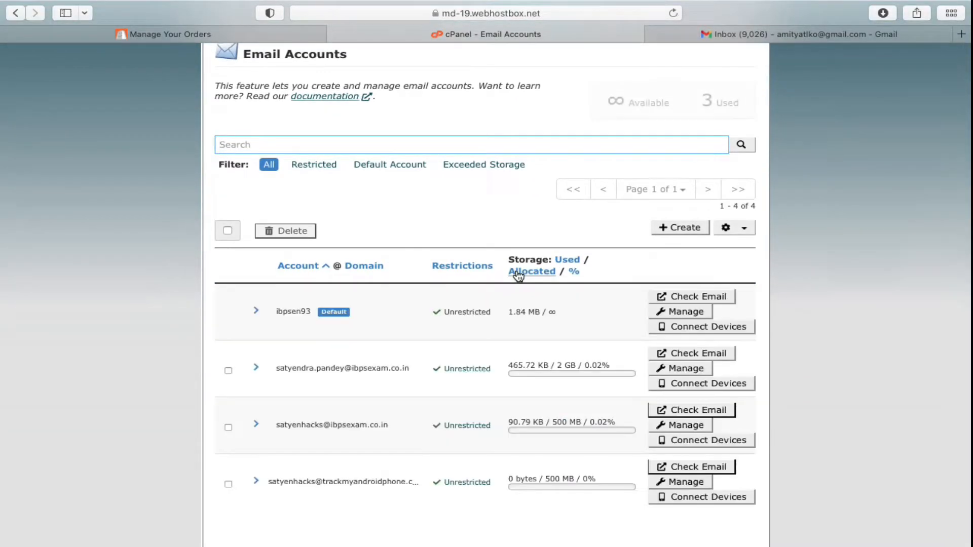
pyautogui.scroll(-3)
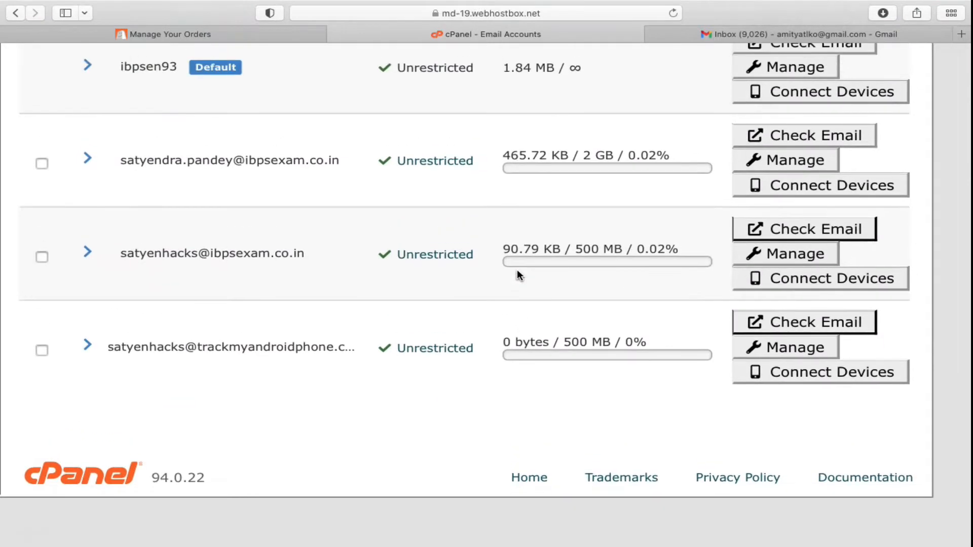
pyautogui.moveTo(247, 362)
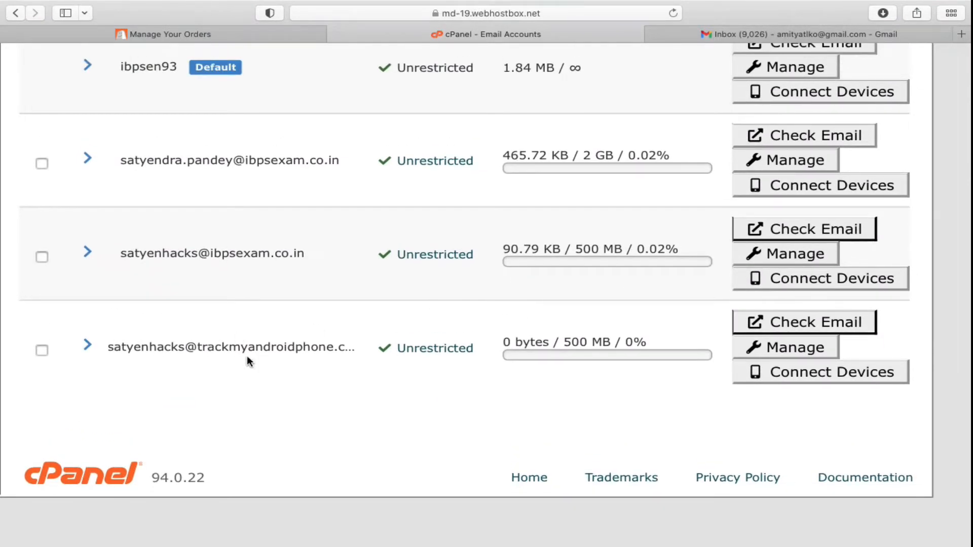
pyautogui.moveTo(335, 347)
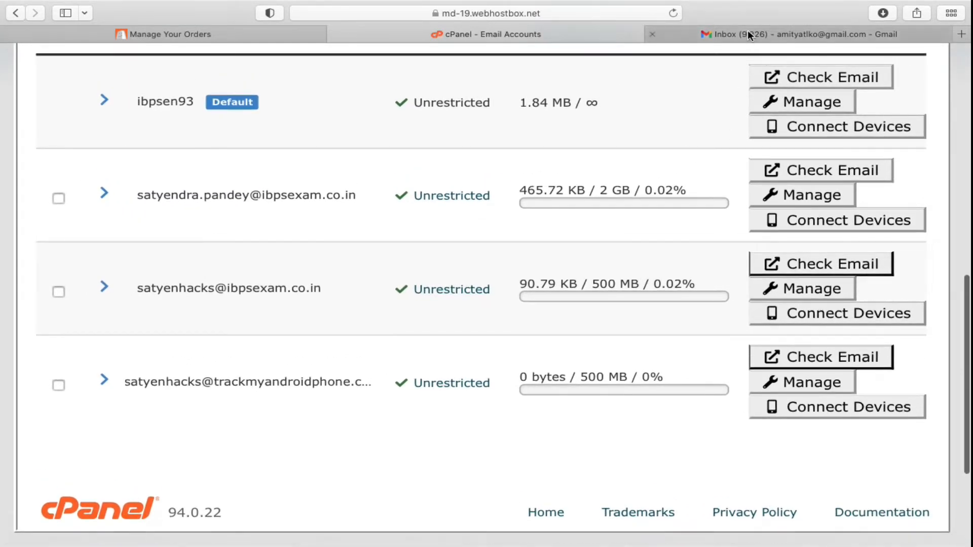
# - In Gmail, open Accounts and Import settings and start adding a new mail account
pyautogui.click(797, 34)
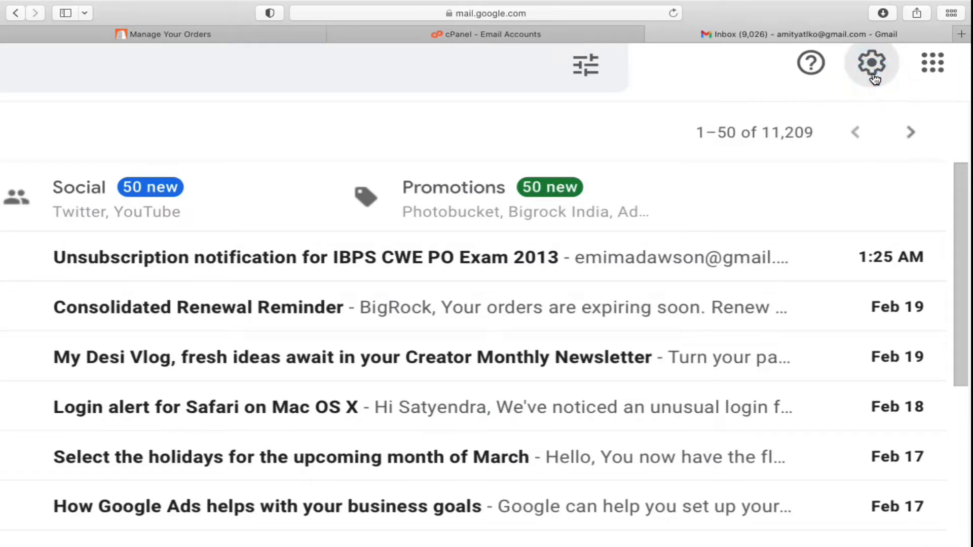
pyautogui.click(872, 63)
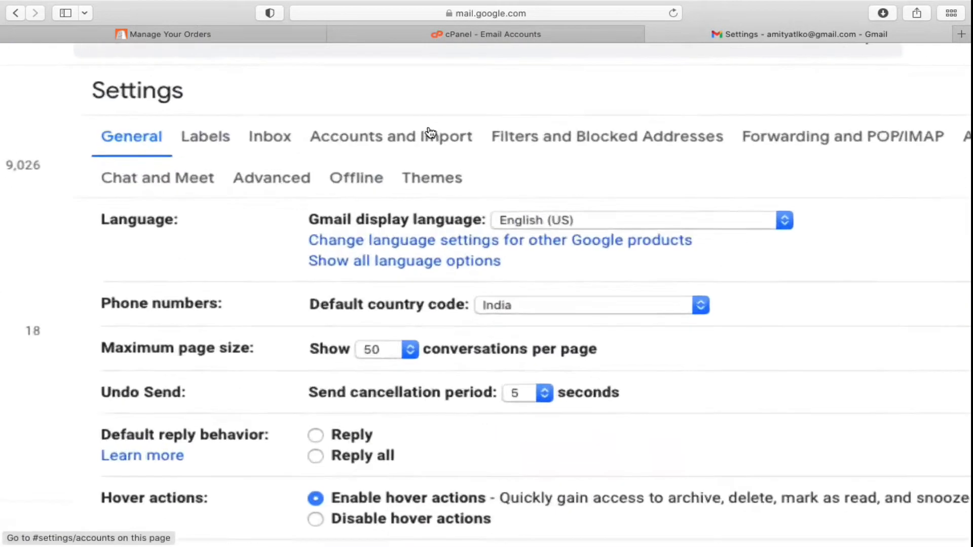
pyautogui.click(389, 135)
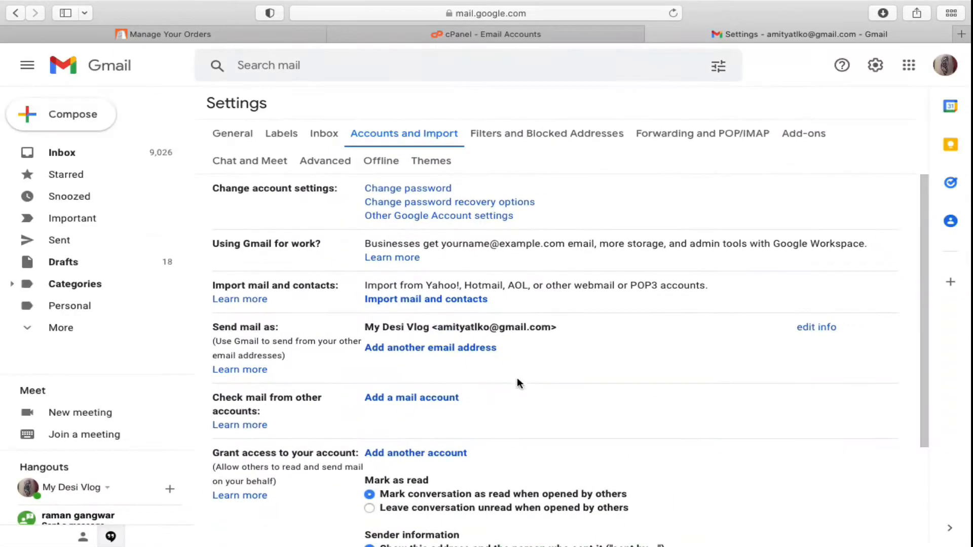
pyautogui.scroll(-3)
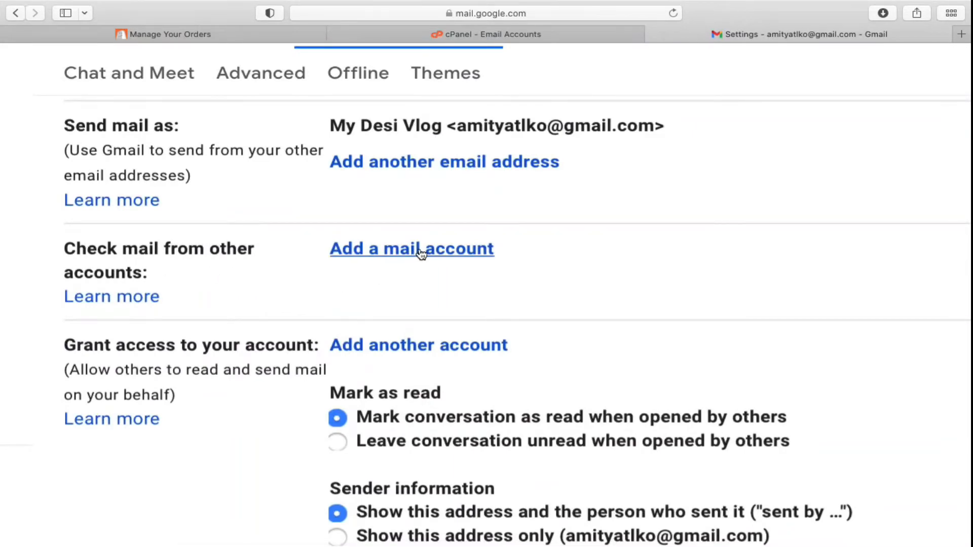
pyautogui.click(412, 248)
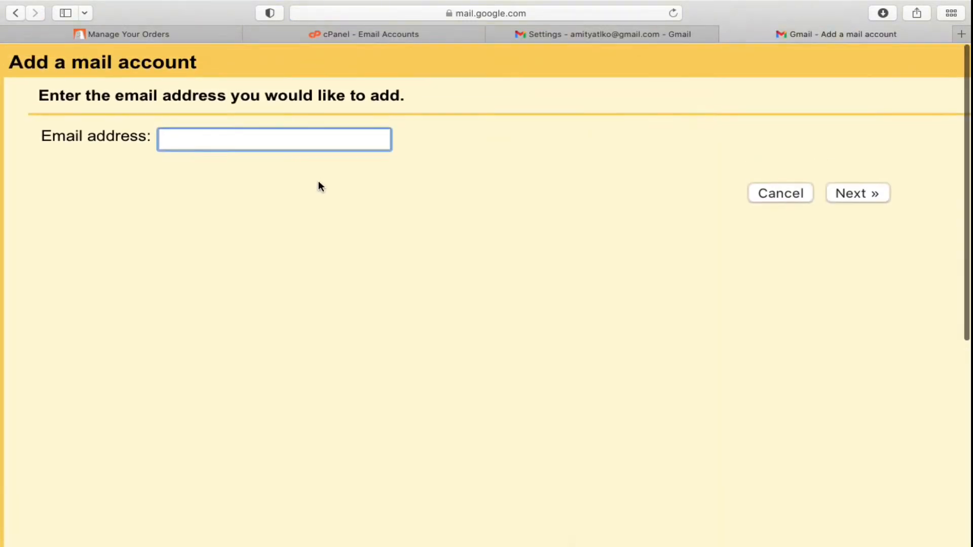
pyautogui.click(363, 34)
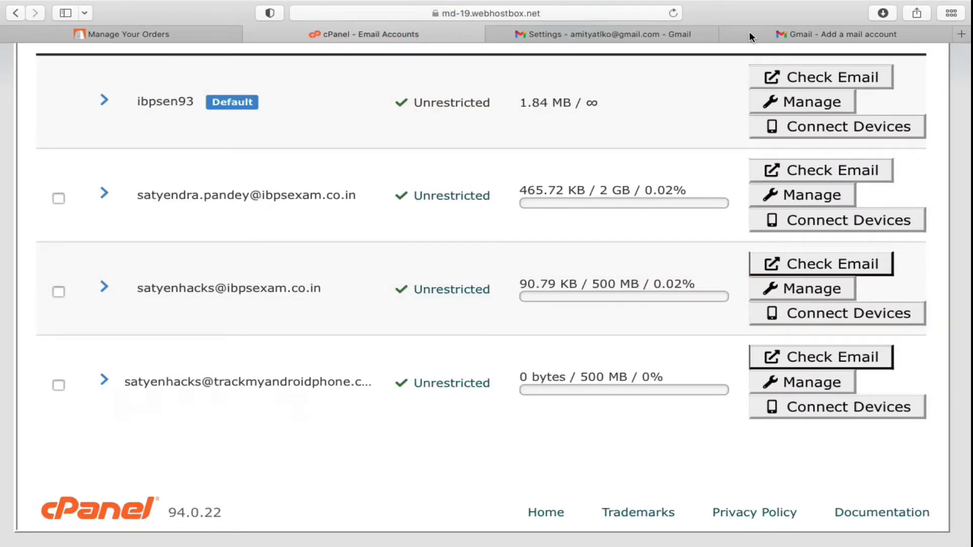
pyautogui.click(835, 34)
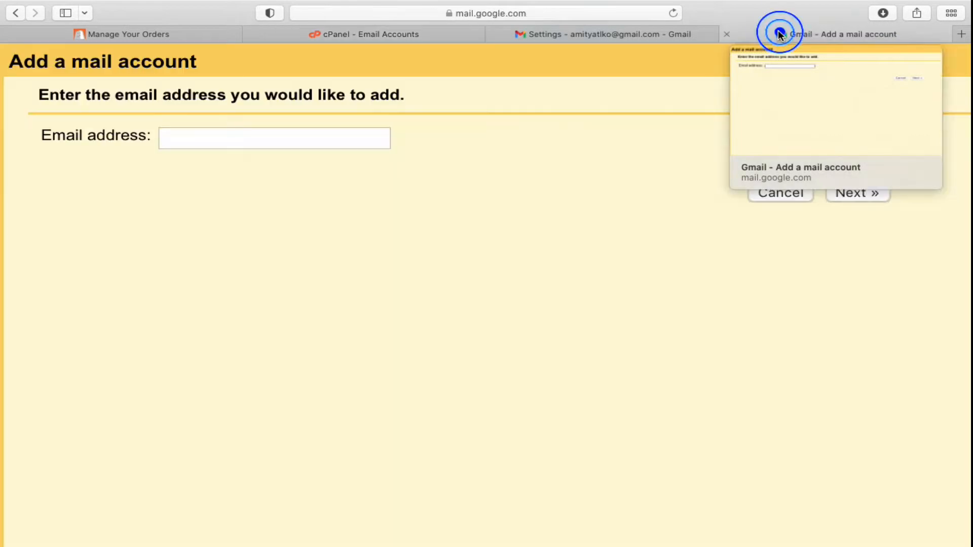
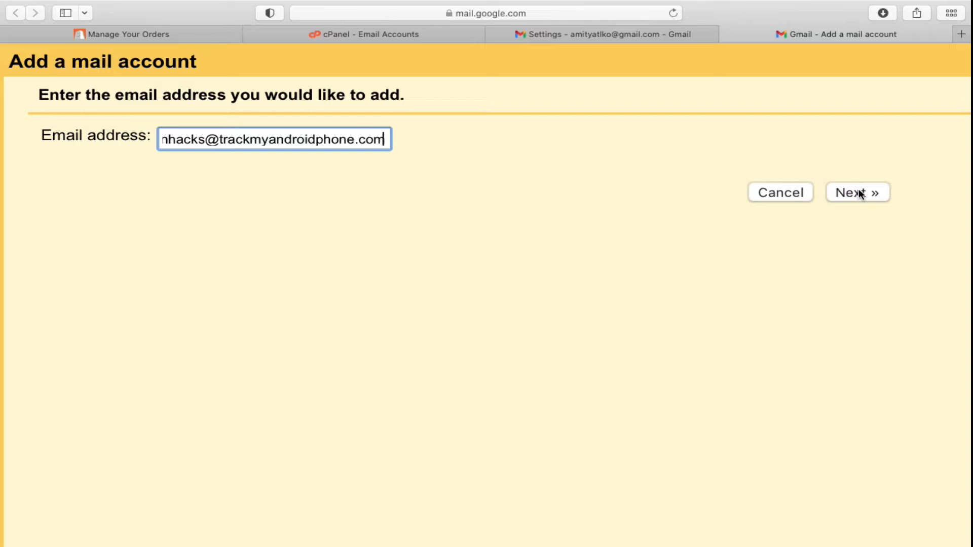
pyautogui.click(857, 192)
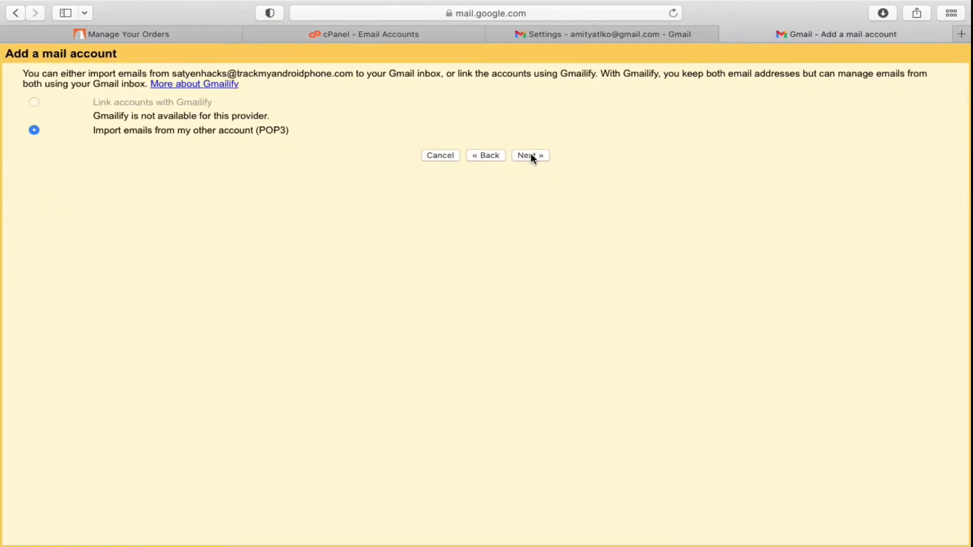
# - Choose POP3 import and enter the full address as username plus the account password
pyautogui.click(525, 155)
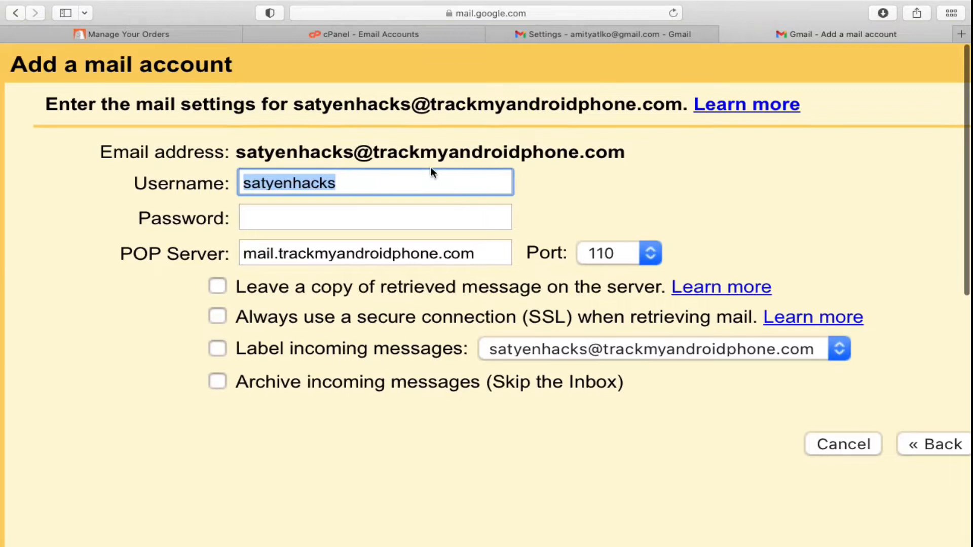
pyautogui.click(390, 182)
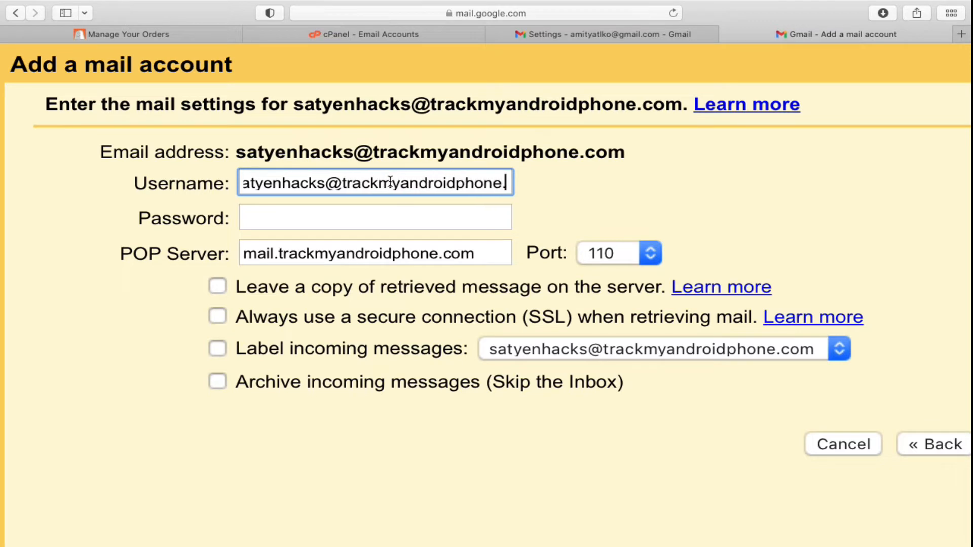
pyautogui.click(374, 217)
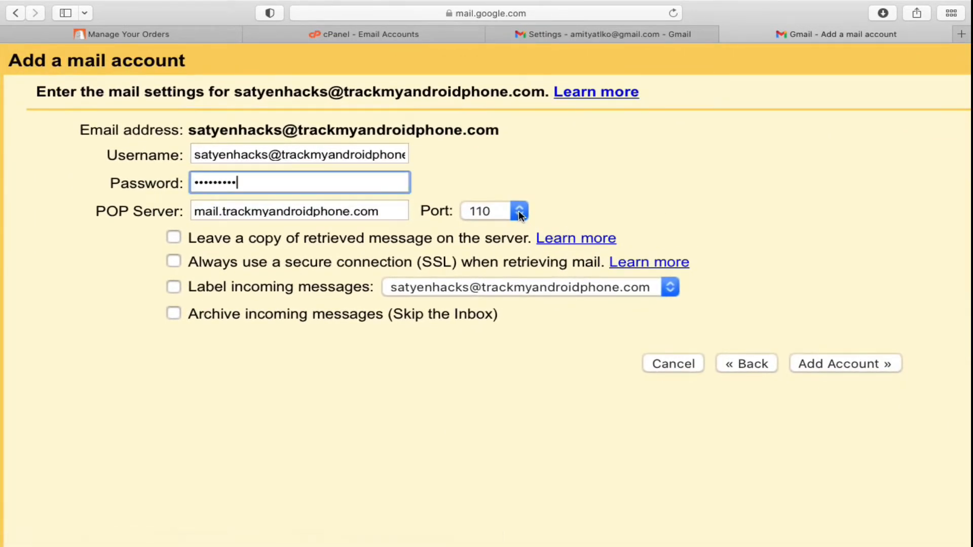
# - Set POP port 995, enable SSL and incoming-message labels, and add the account
pyautogui.click(518, 210)
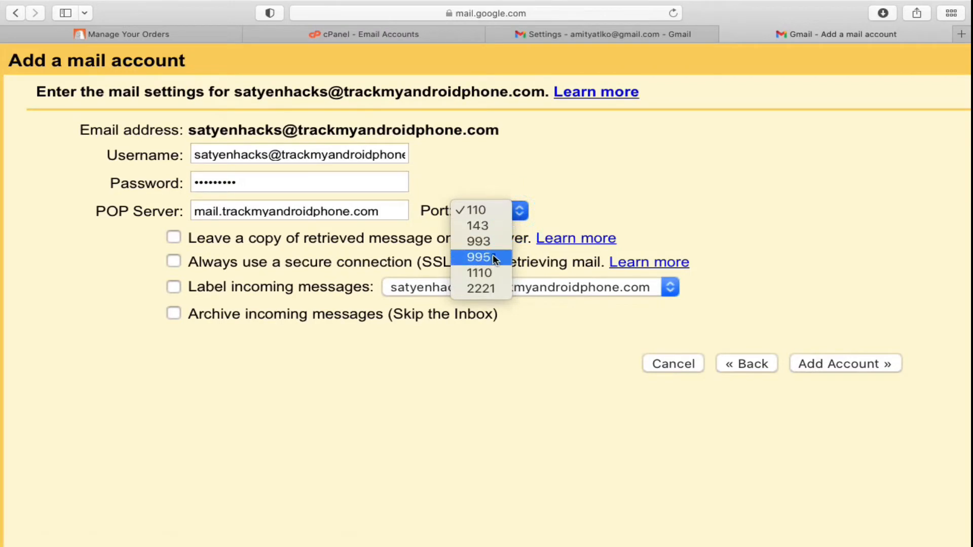
pyautogui.click(478, 257)
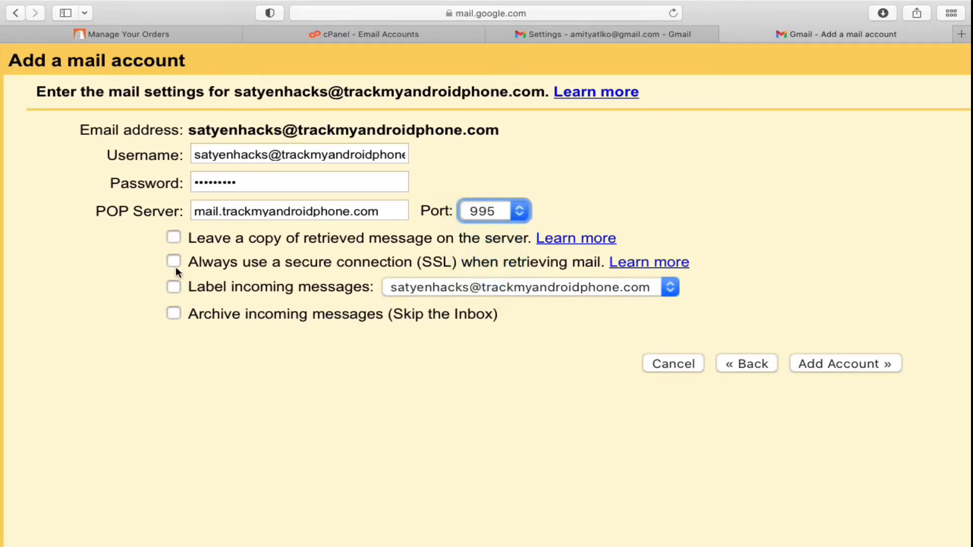
pyautogui.click(173, 261)
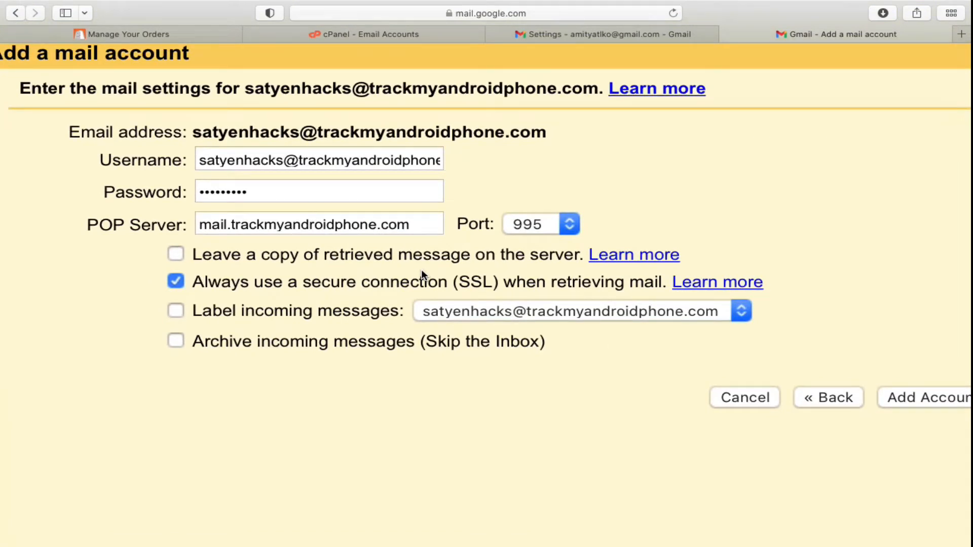
pyautogui.moveTo(166, 287)
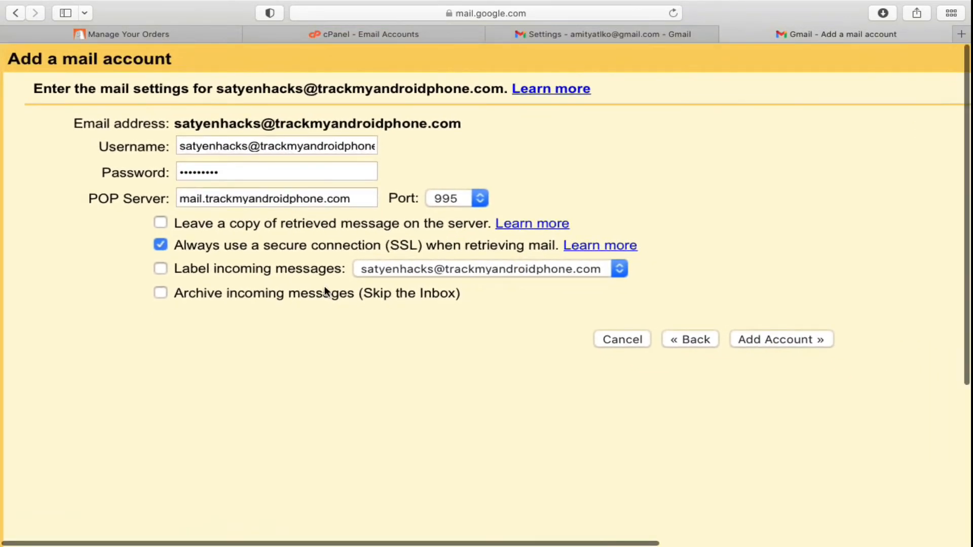
pyautogui.click(161, 268)
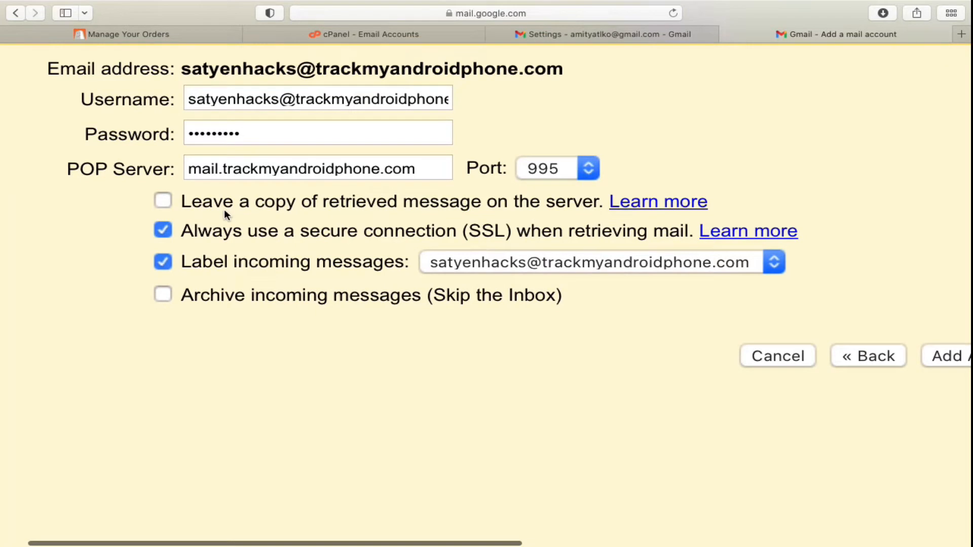
pyautogui.moveTo(539, 227)
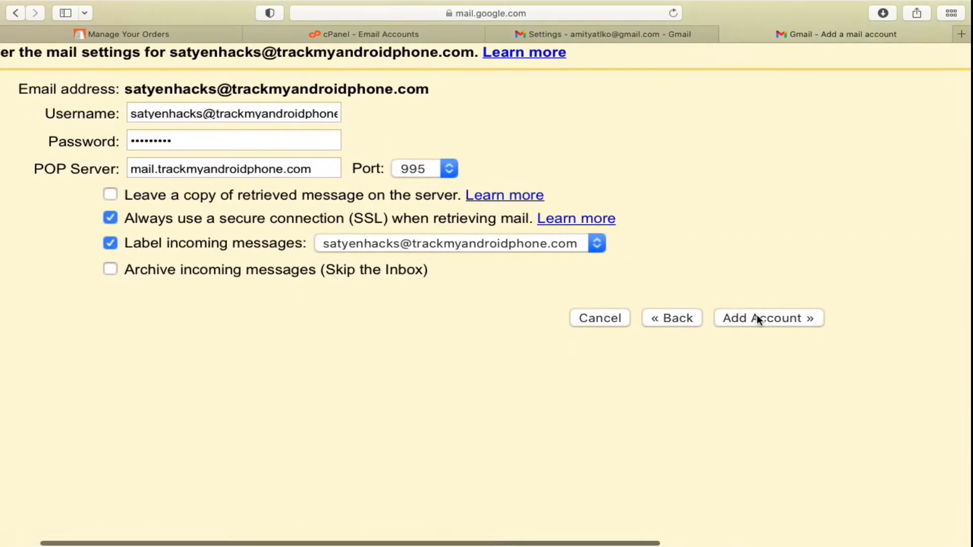
pyautogui.click(768, 317)
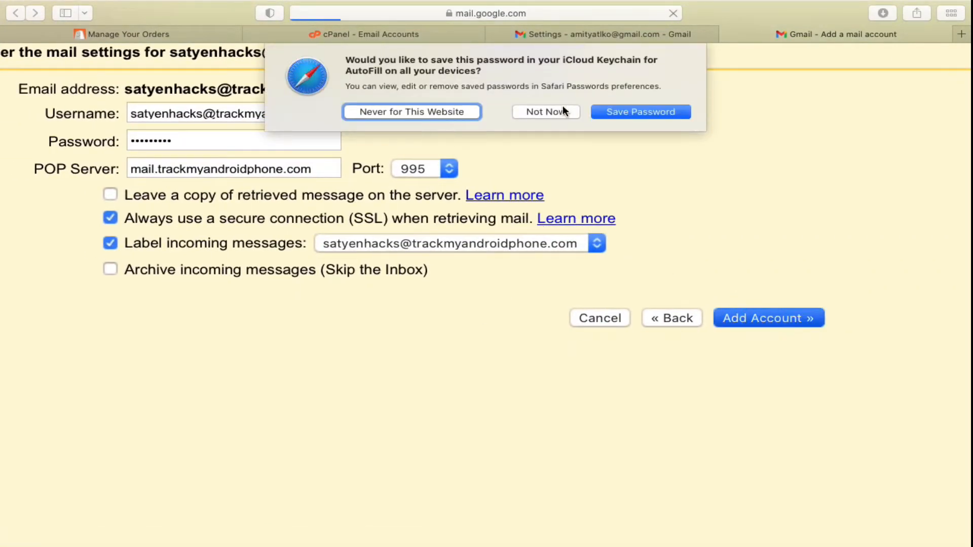
# - Decline saving the password and sending as the new address, finish, and return to the inbox
pyautogui.click(545, 112)
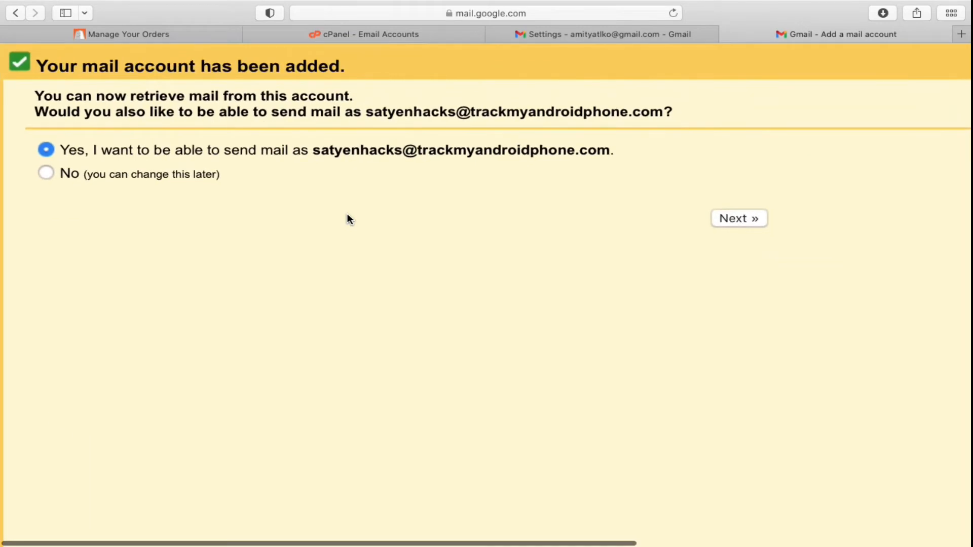
pyautogui.moveTo(130, 170)
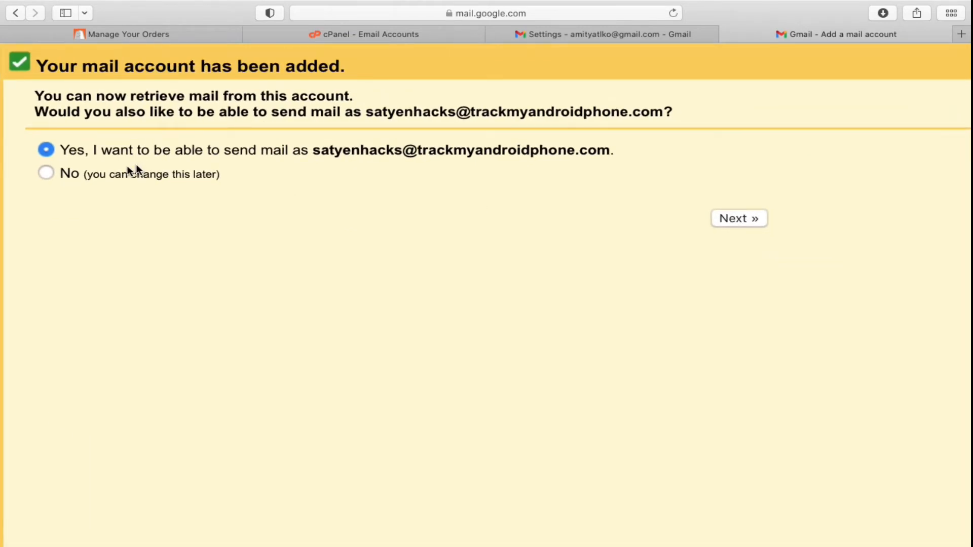
pyautogui.click(46, 173)
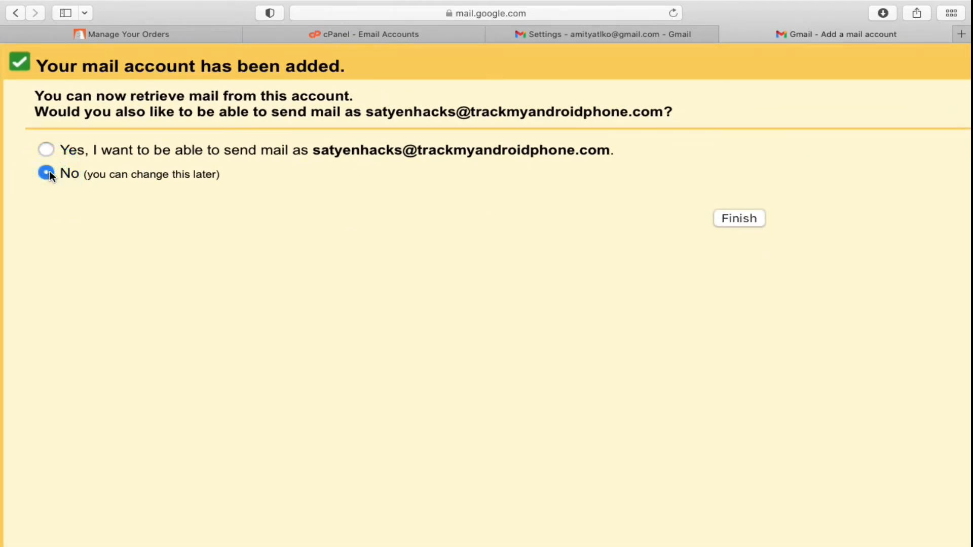
pyautogui.click(46, 173)
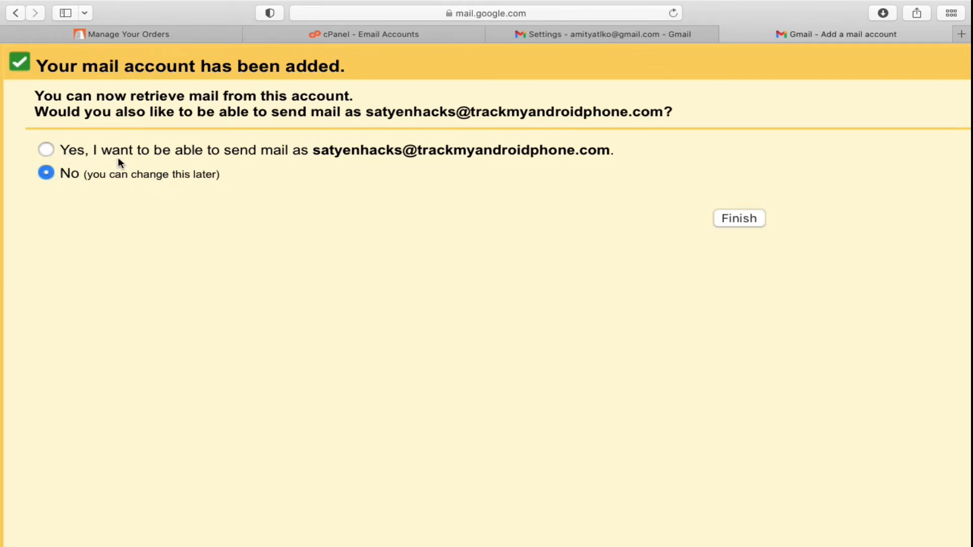
pyautogui.moveTo(743, 221)
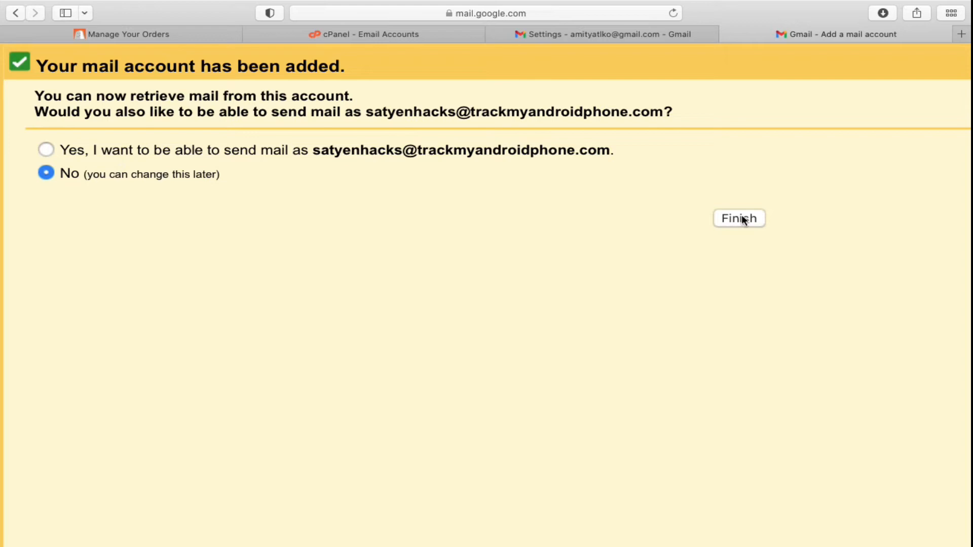
pyautogui.click(738, 218)
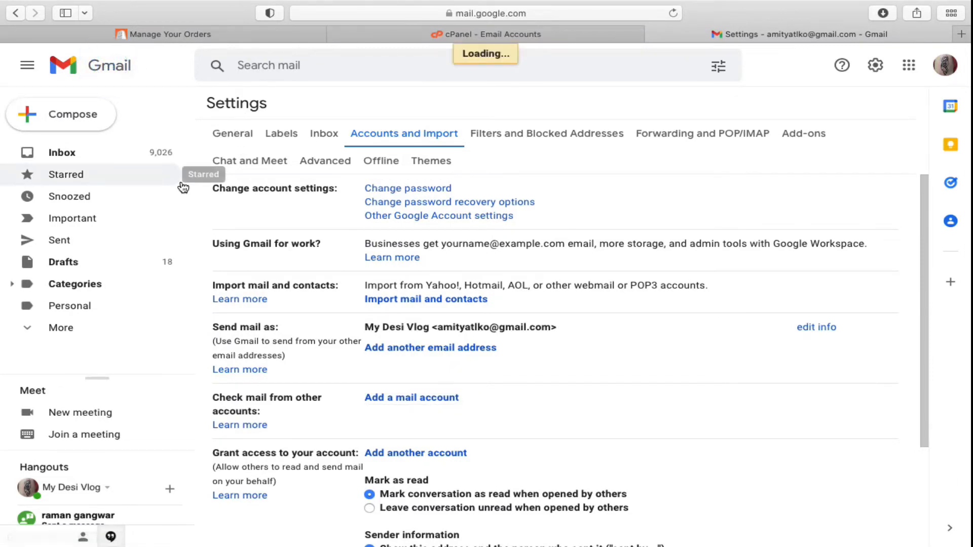
pyautogui.click(60, 152)
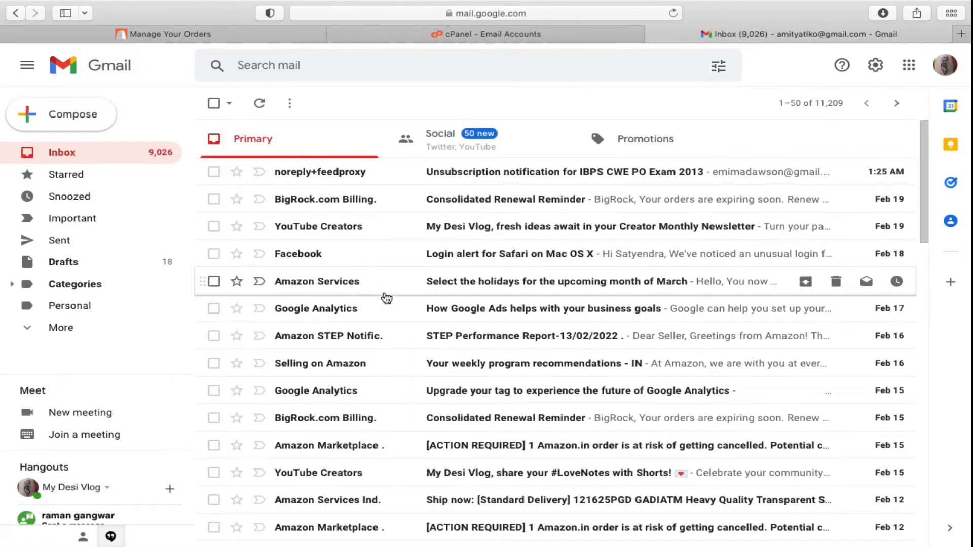
# - In Accounts and Import settings, run 'Check mail now' on the new POP3 account, then open General
pyautogui.click(60, 327)
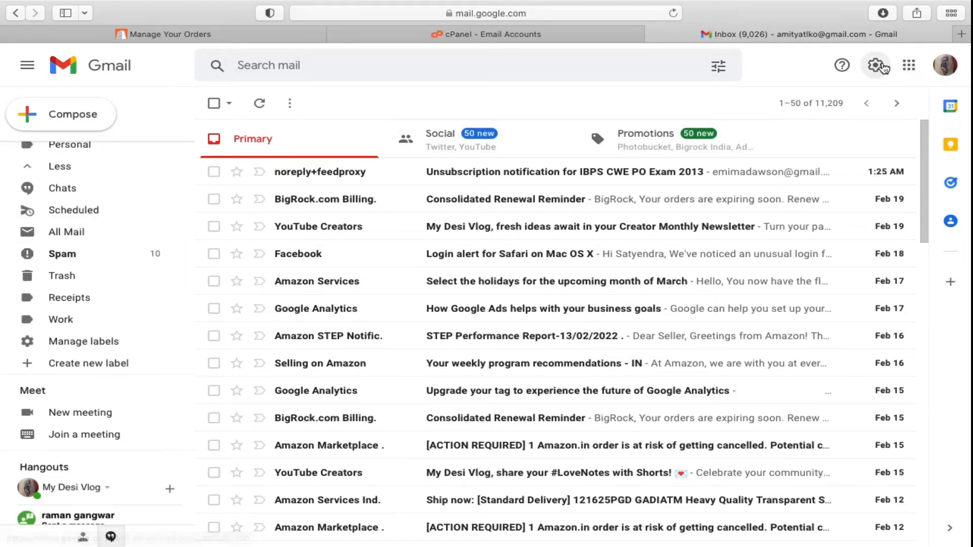
pyautogui.click(876, 65)
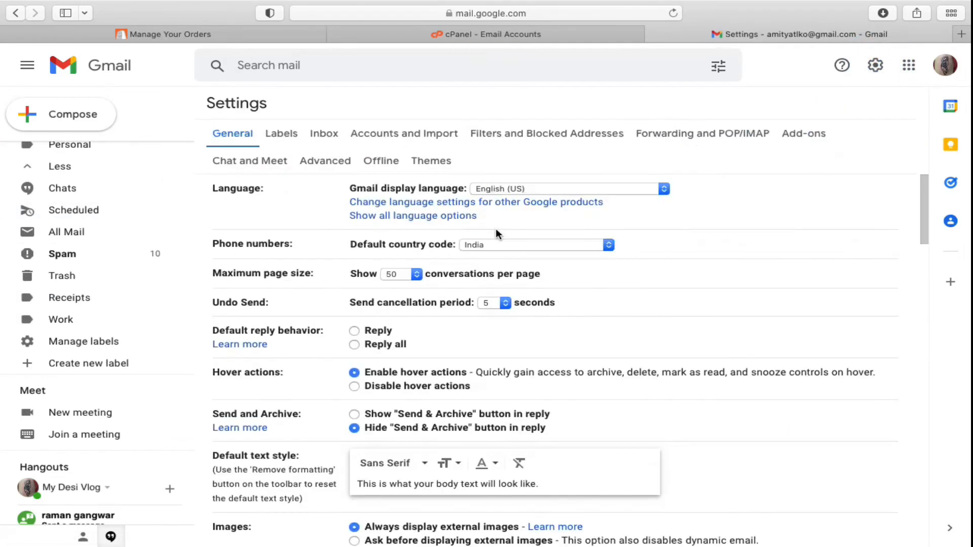
pyautogui.click(404, 133)
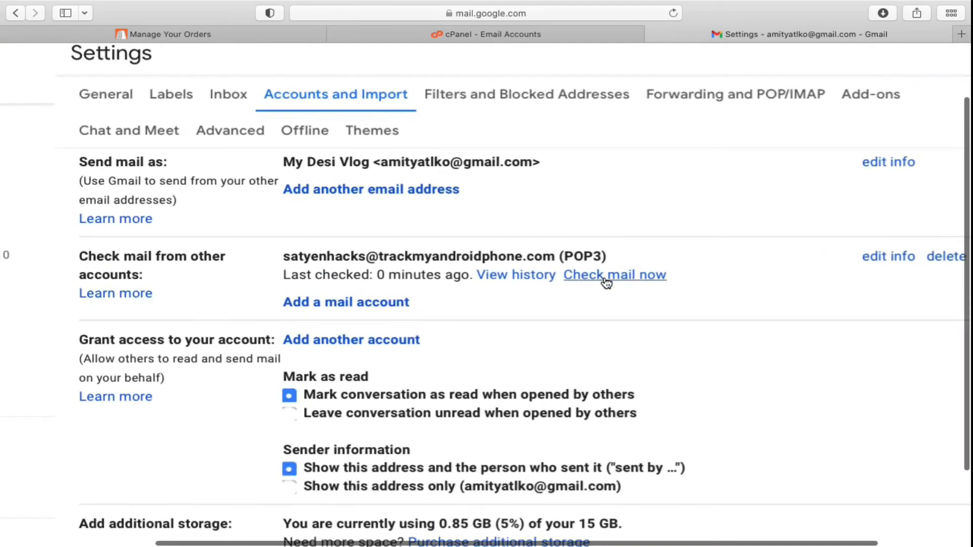
pyautogui.click(614, 274)
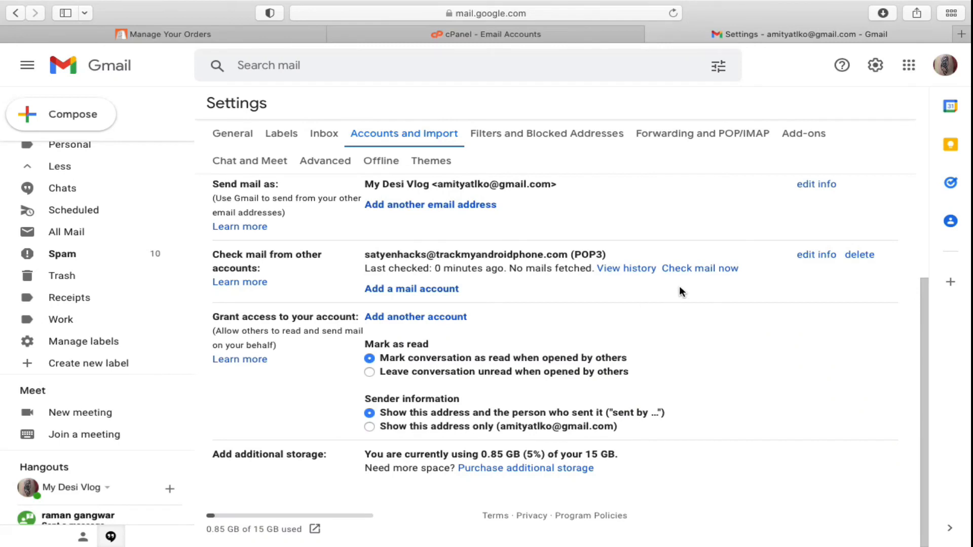
pyautogui.click(700, 268)
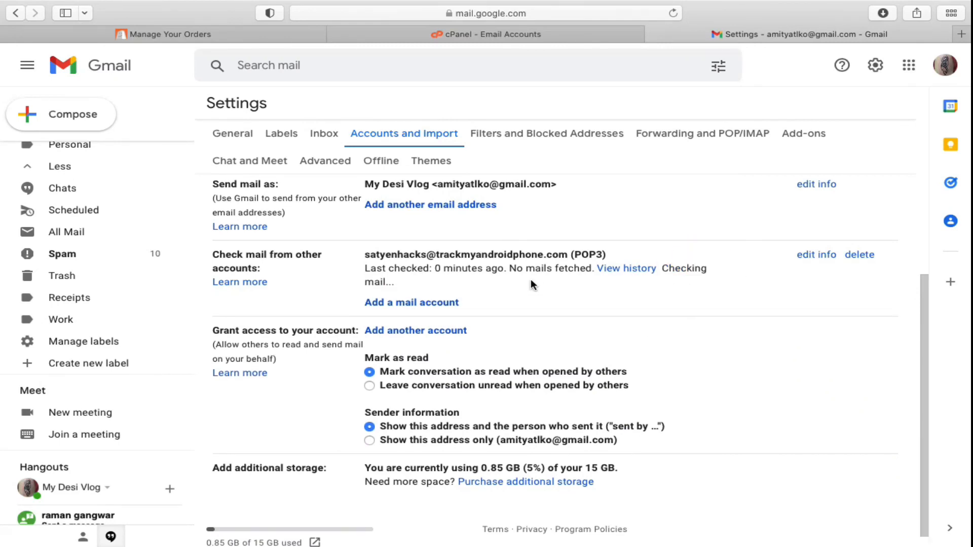
pyautogui.moveTo(588, 309)
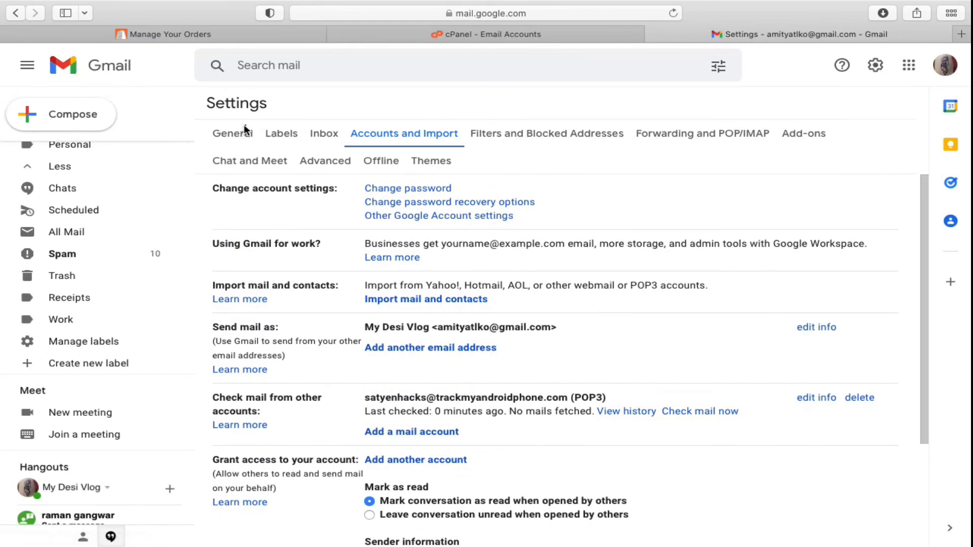
pyautogui.click(232, 133)
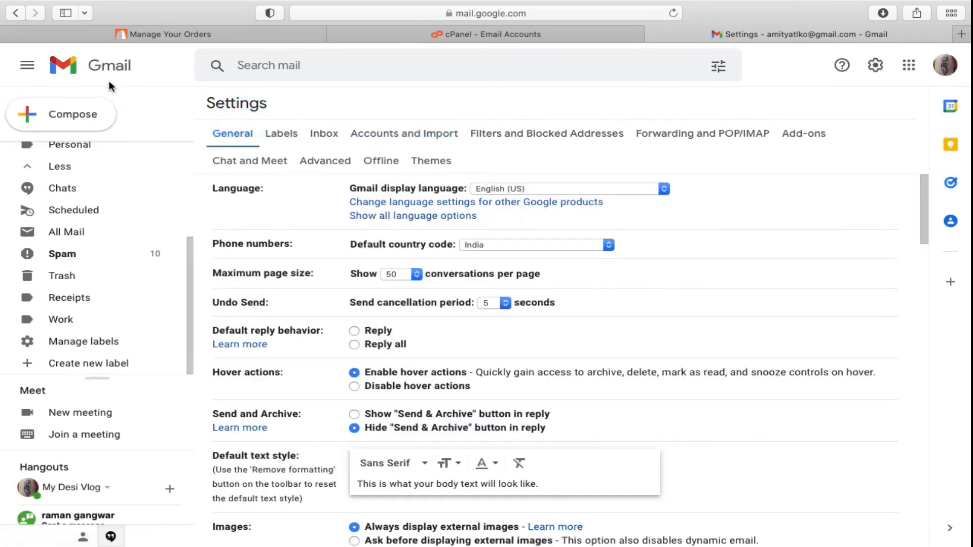